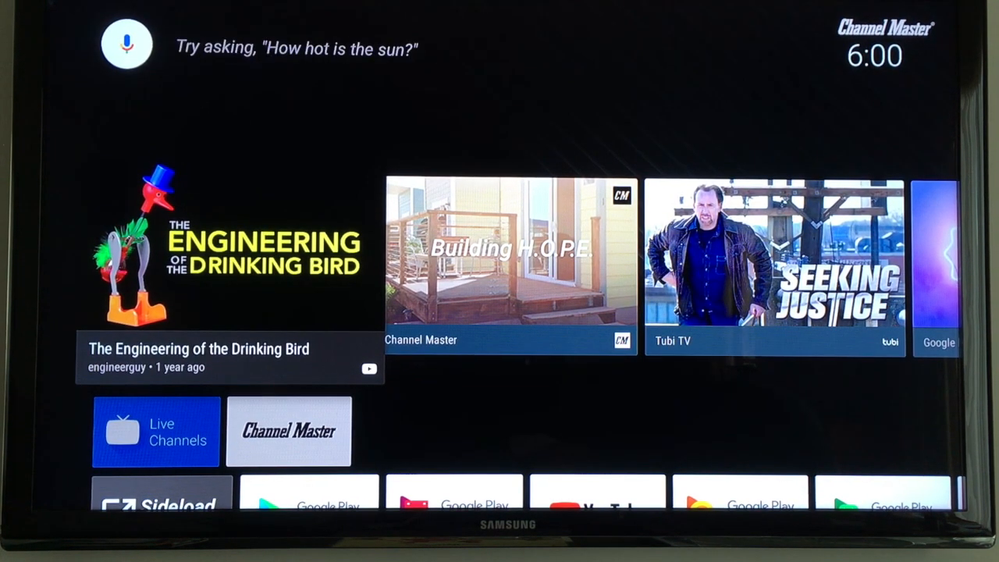
Scroll the Settings panel down past Preferences and Remote & accessories to the Personal section.
{"action": "scroll", "scroll_direction": "down", "scroll_amount": 3}
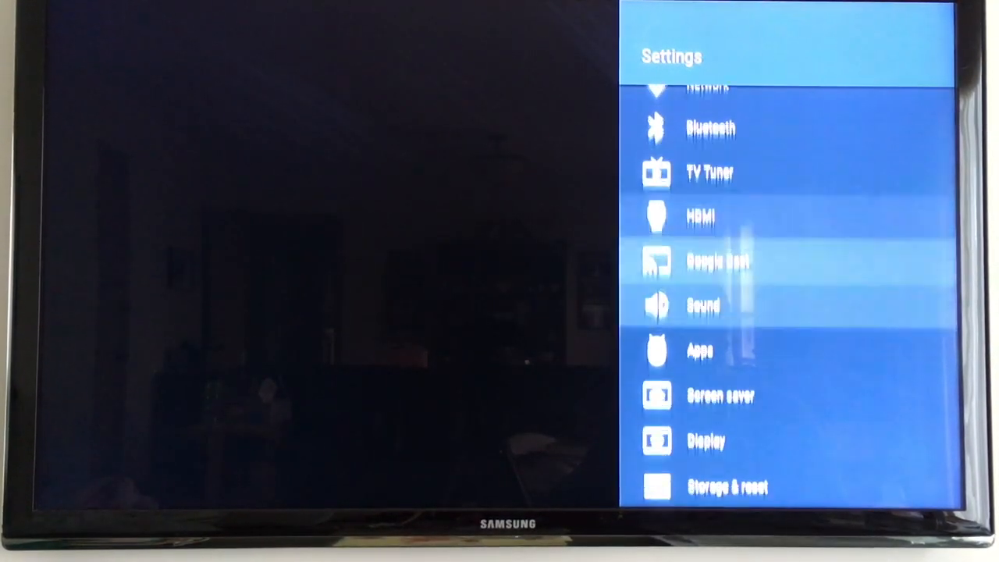
{"action": "scroll", "scroll_direction": "down", "scroll_amount": 3}
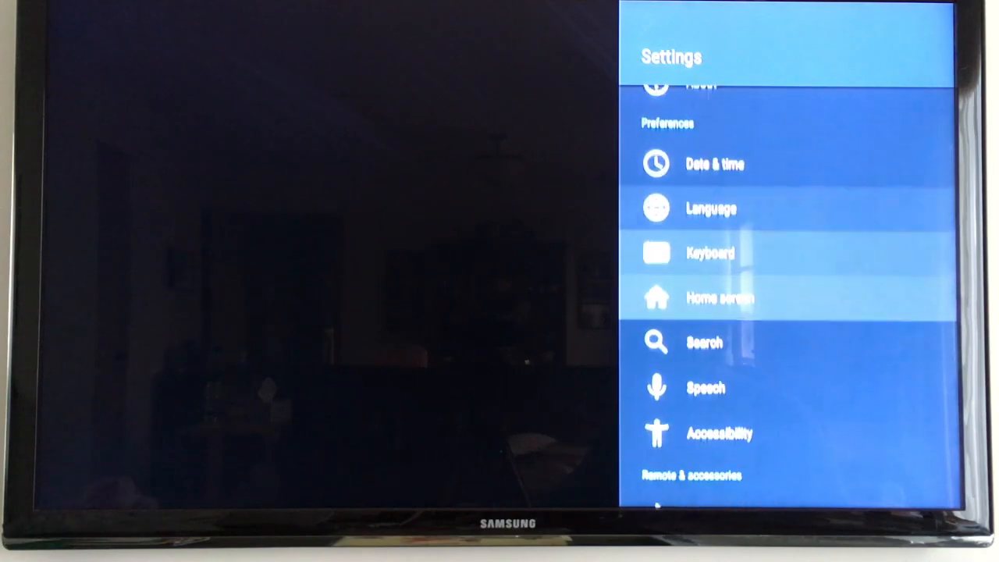
{"action": "scroll", "scroll_direction": "down", "scroll_amount": 3}
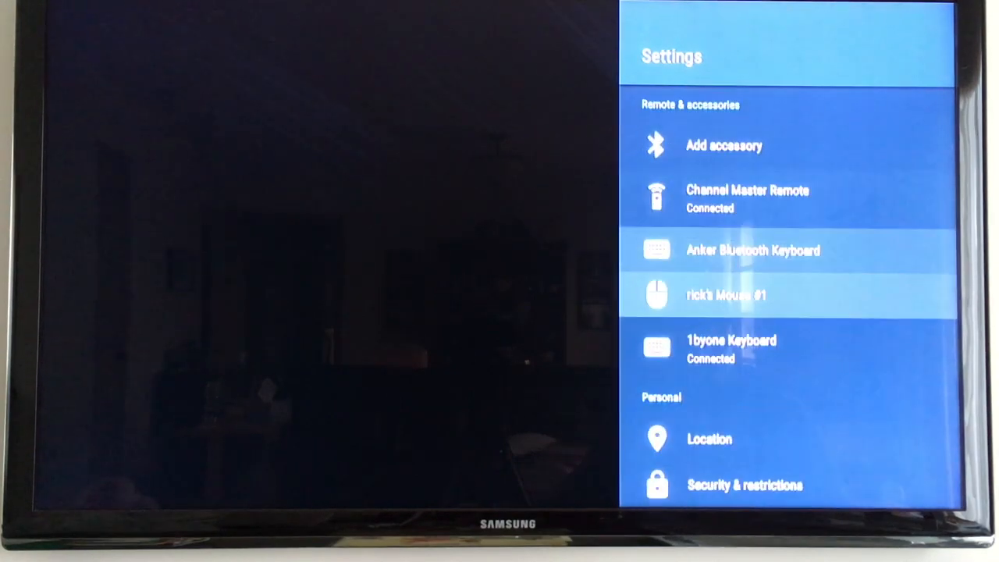
Enable Unknown sources under Security & restrictions and return to the Settings list.
{"action": "scroll", "scroll_direction": "down", "scroll_amount": 3}
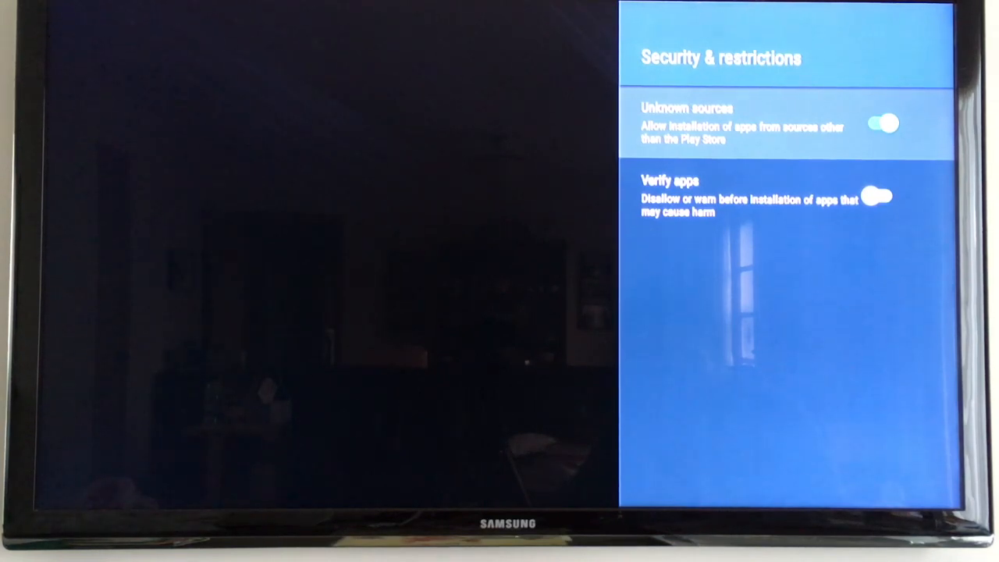
{"action": "key", "text": "Back"}
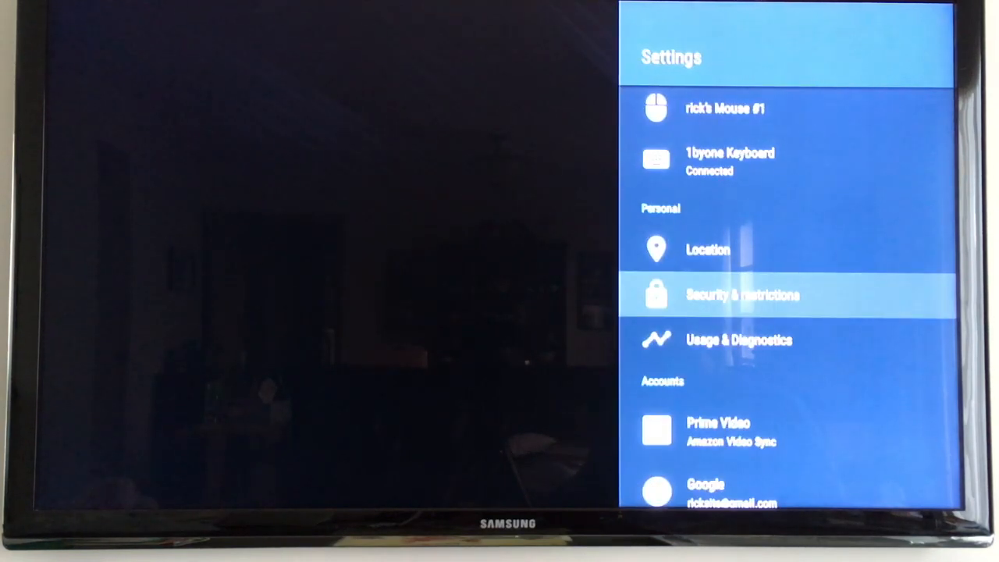
Leave Settings and search Google Play for "xplore" to find X-plore File Manager.
{"action": "key", "text": "Back"}
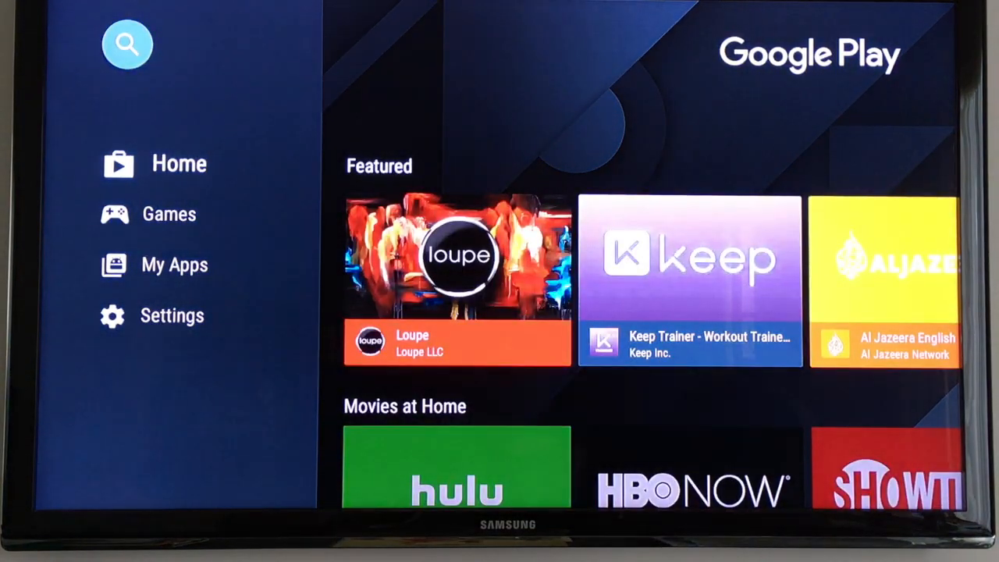
{"action": "left_click", "coordinate": [126, 44]}
{"action": "type", "text": "xpl"}
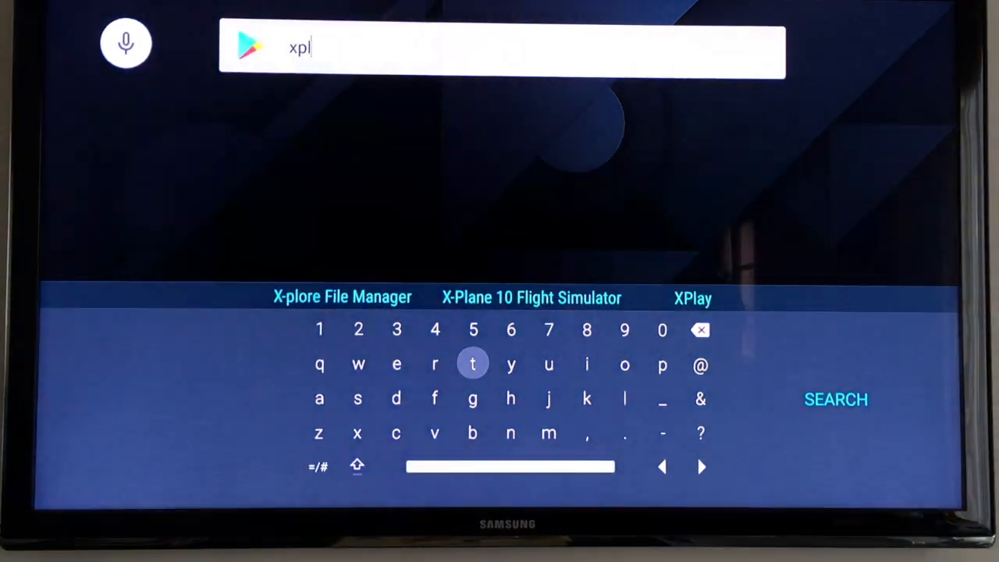
{"action": "type", "text": "ore"}
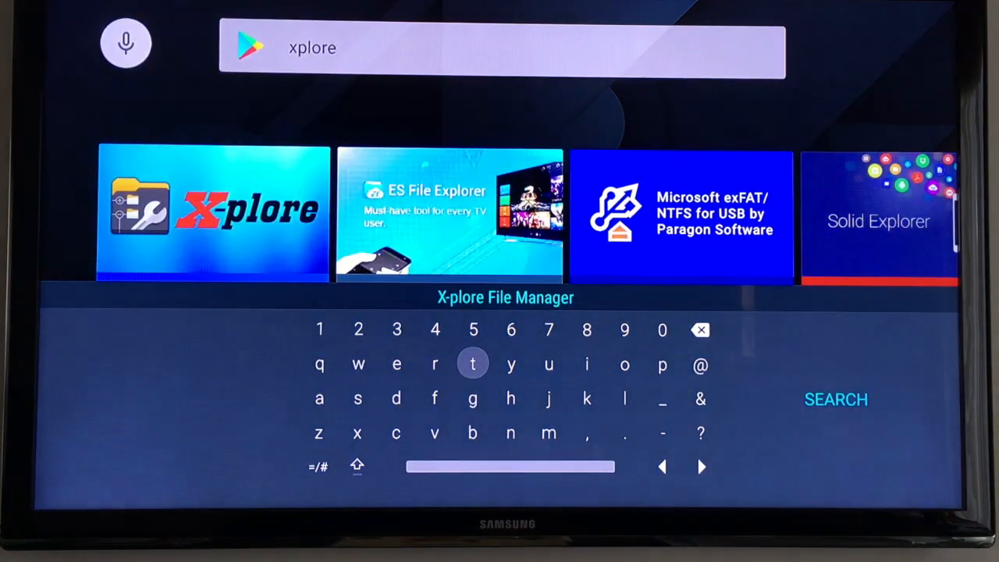